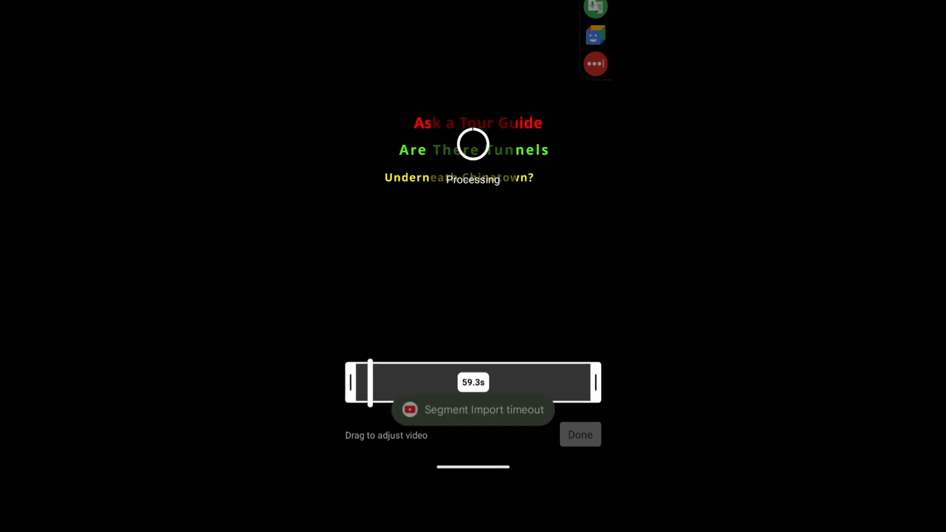
- Leave the stalled YouTube Shorts import and switch to the CapCut home screen
{"action": "left_click", "coordinate": [580, 435]}
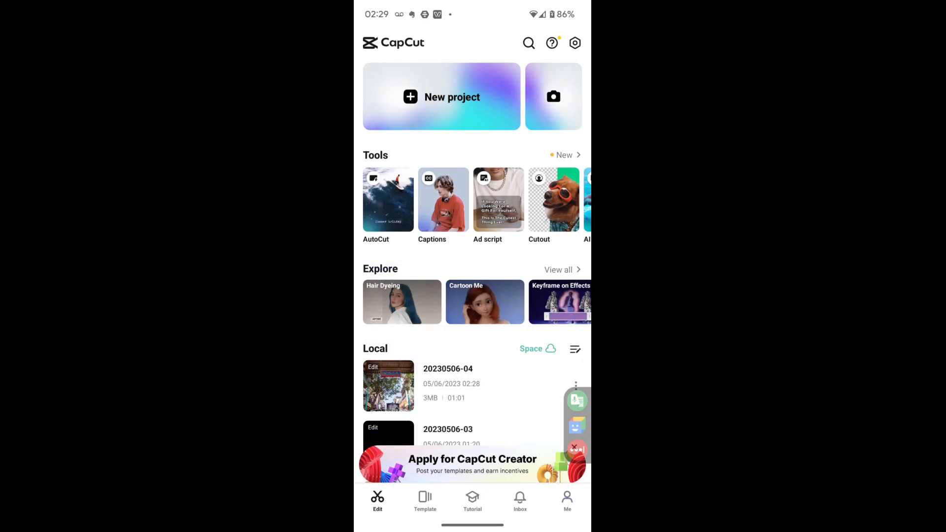
- Start a new CapCut project using the video chosen from Albums > Videos
{"action": "left_click", "coordinate": [442, 97]}
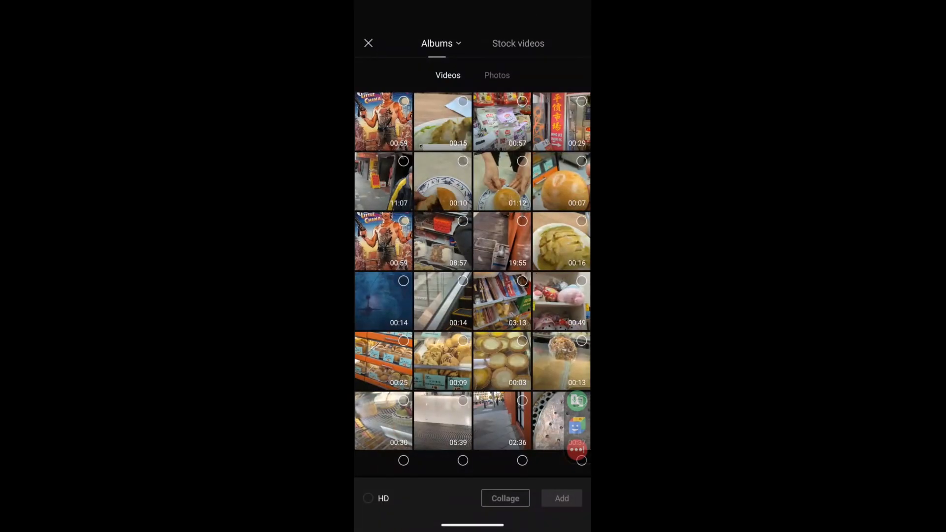
{"action": "left_click", "coordinate": [561, 498]}
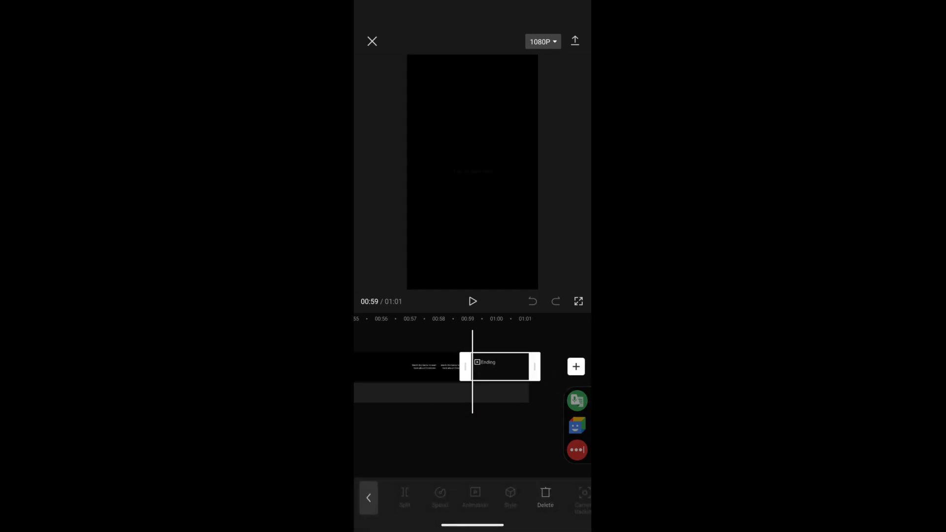
- Export the CapCut project, then select the exported 59.1-second Chinatown video in YouTube Shorts
{"action": "left_click", "coordinate": [574, 41]}
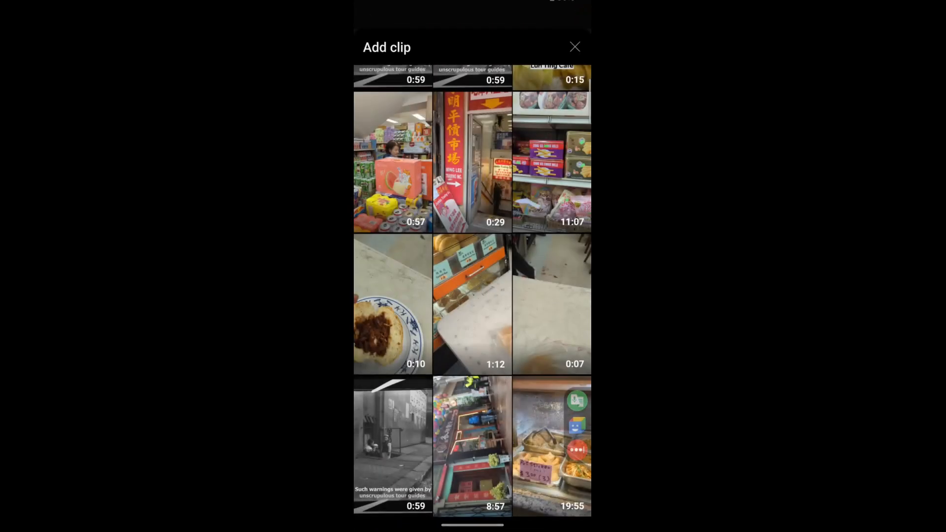
{"action": "scroll", "scroll_direction": "down", "scroll_amount": 3}
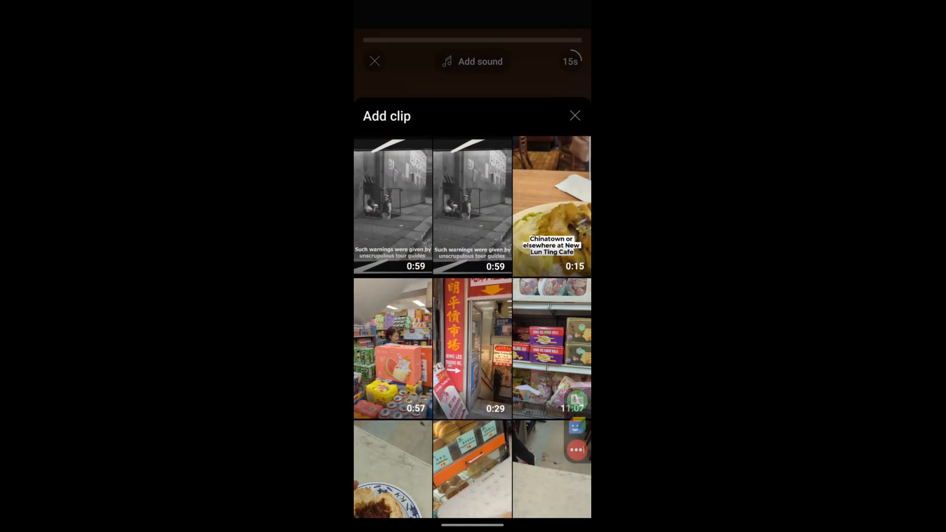
{"action": "scroll", "scroll_direction": "down", "scroll_amount": 3}
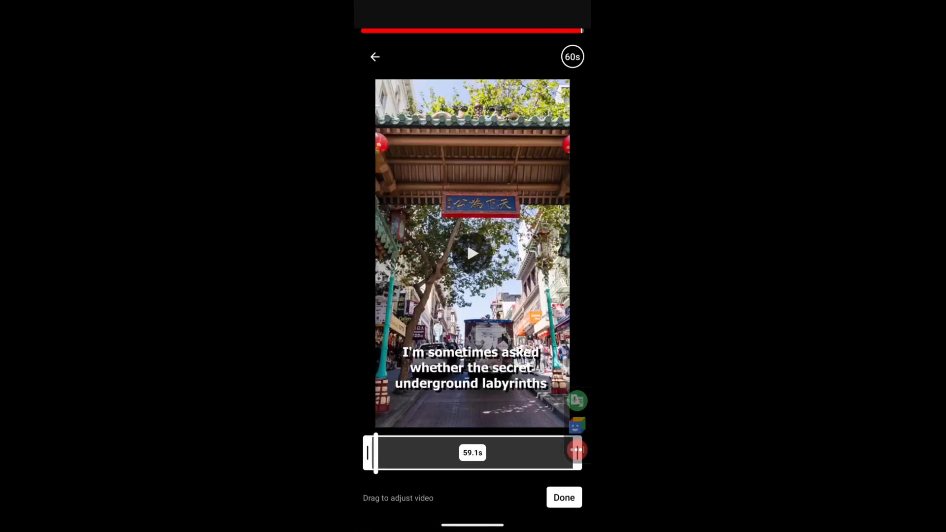
- Confirm the 59.1-second trim with Done and let processing finish back to the Shorts camera
{"action": "left_click", "coordinate": [472, 253]}
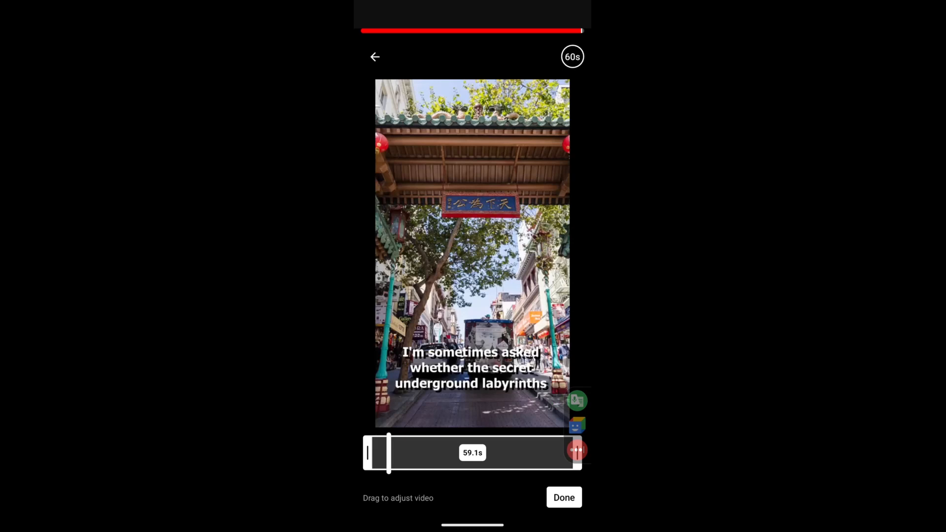
{"action": "left_click", "coordinate": [563, 497]}
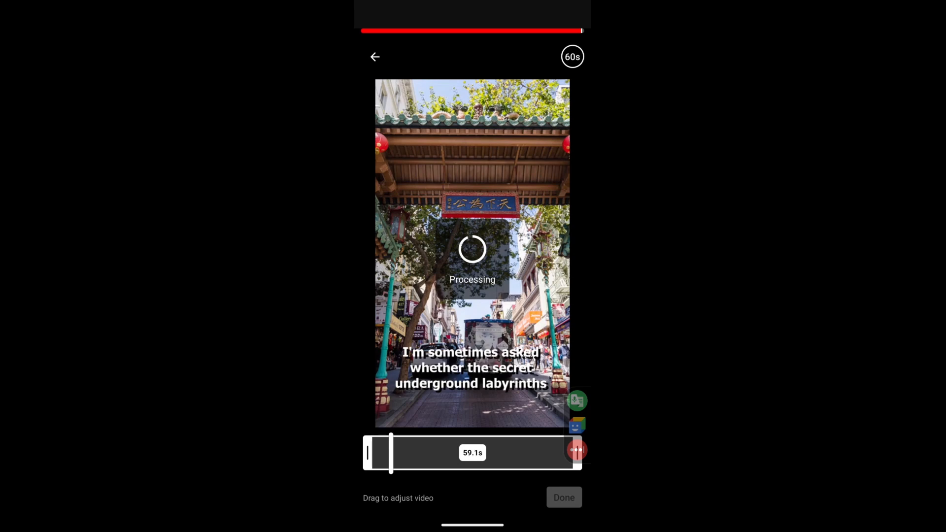
{"action": "left_click", "coordinate": [563, 497]}
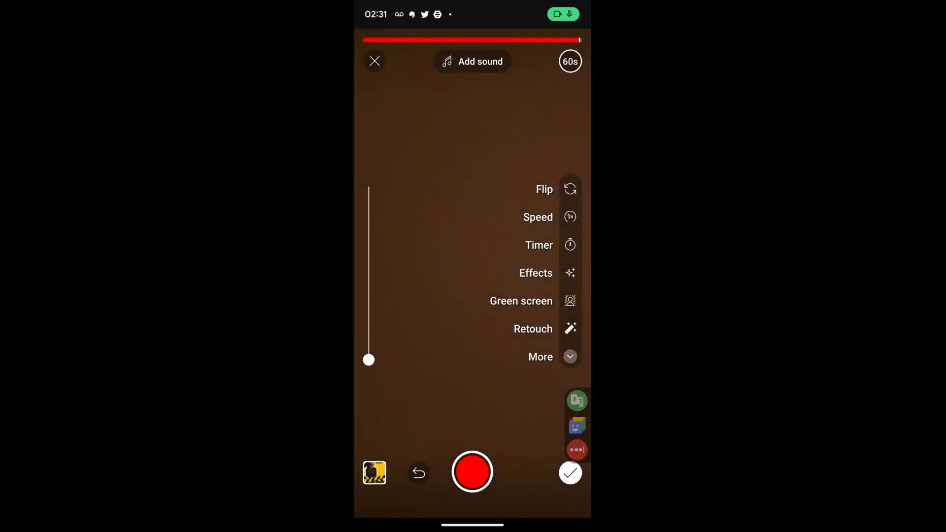